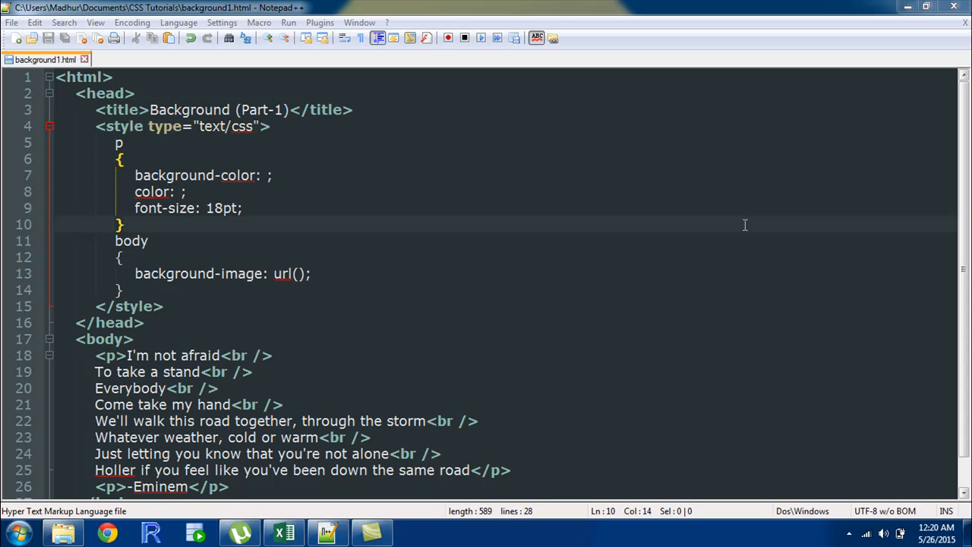
{"action": "mouse_move", "coordinate": [242, 134]}
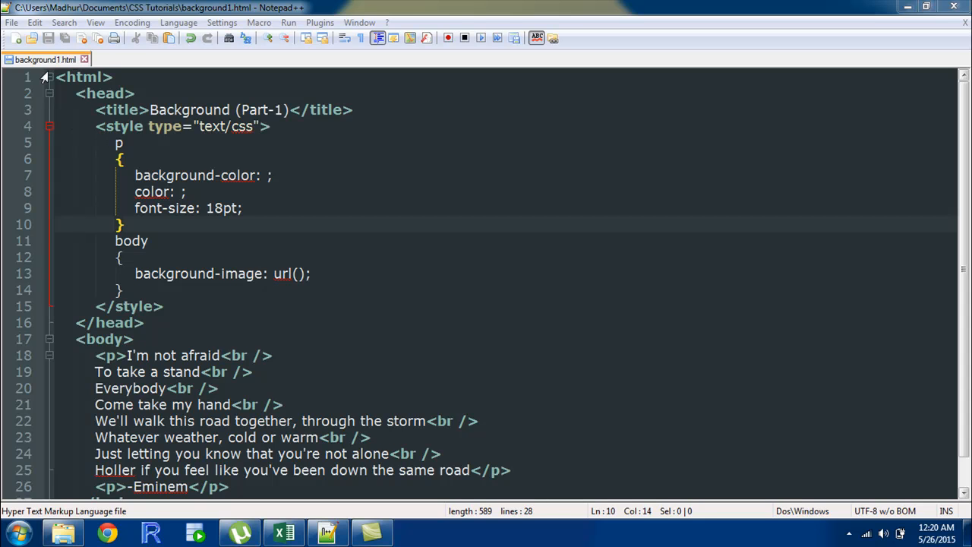
{"action": "mouse_move", "coordinate": [124, 142]}
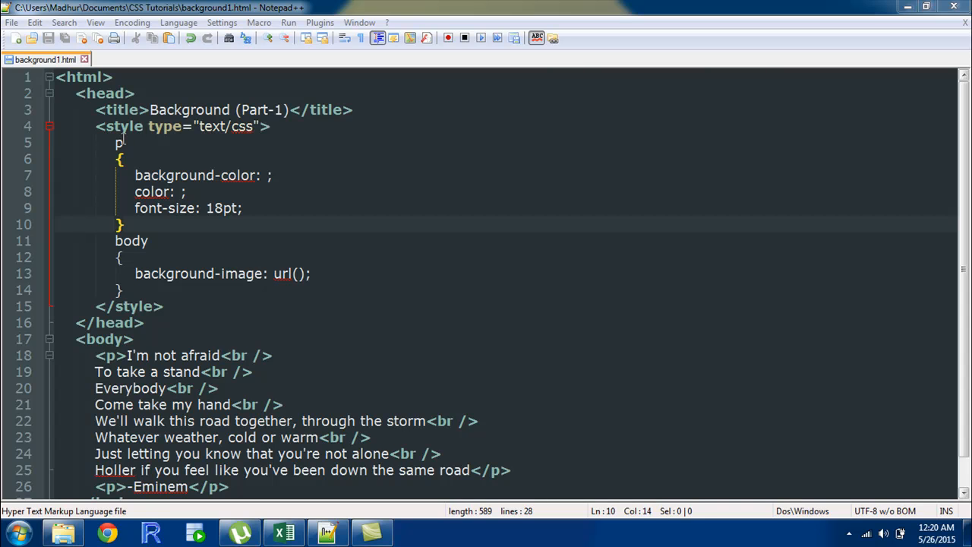
Open background1.html from the CSS Tutorials folder in Chrome, showing plain black lyrics on white.
{"action": "scroll", "scroll_direction": "down", "scroll_amount": 3}
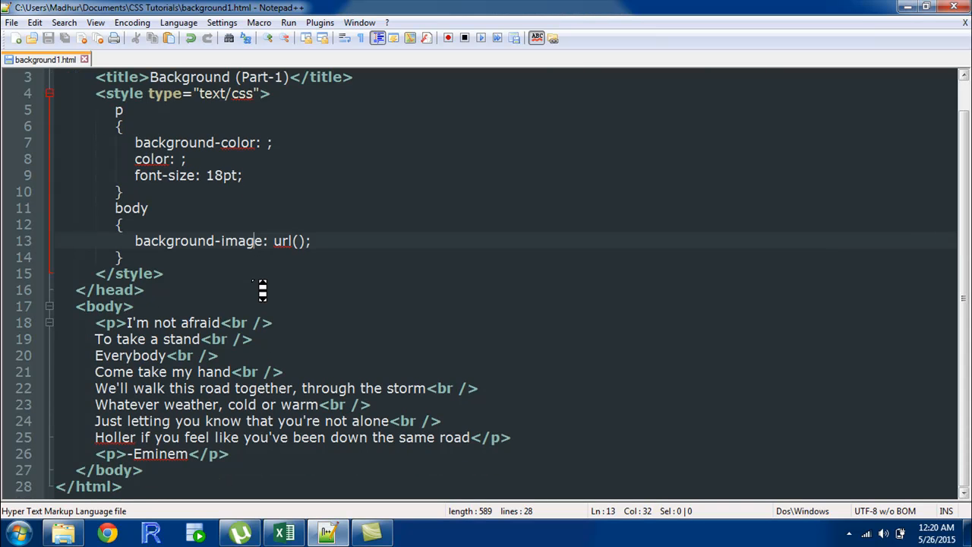
{"action": "mouse_move", "coordinate": [149, 416]}
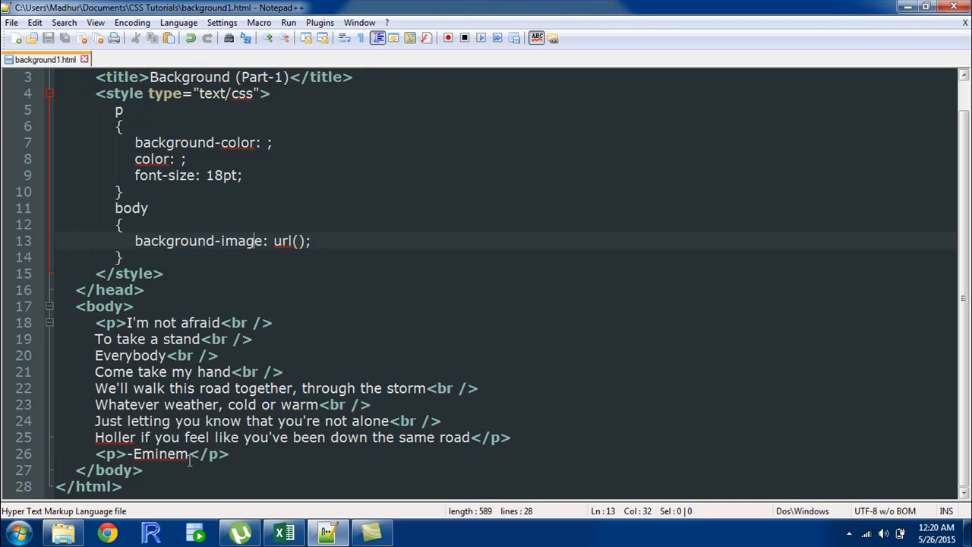
{"action": "mouse_move", "coordinate": [277, 468]}
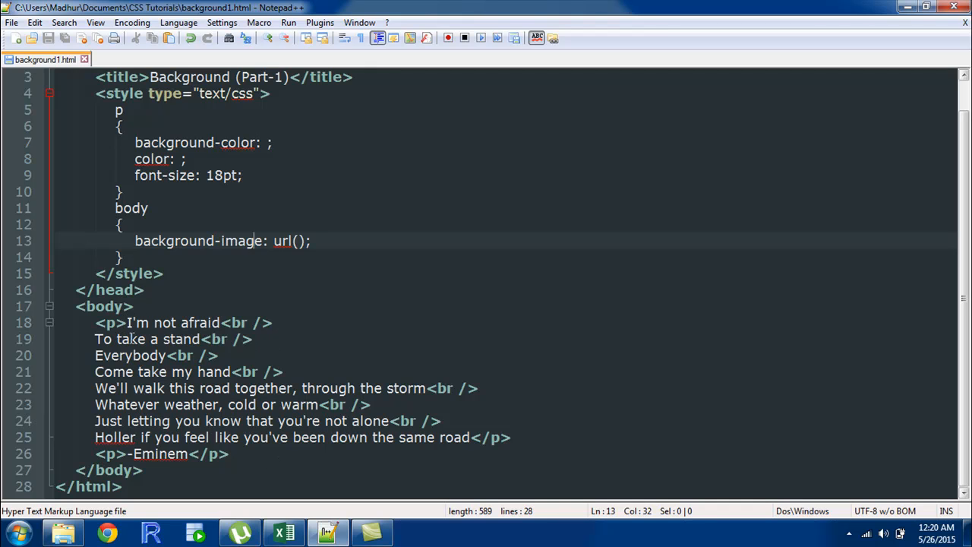
{"action": "mouse_move", "coordinate": [165, 421]}
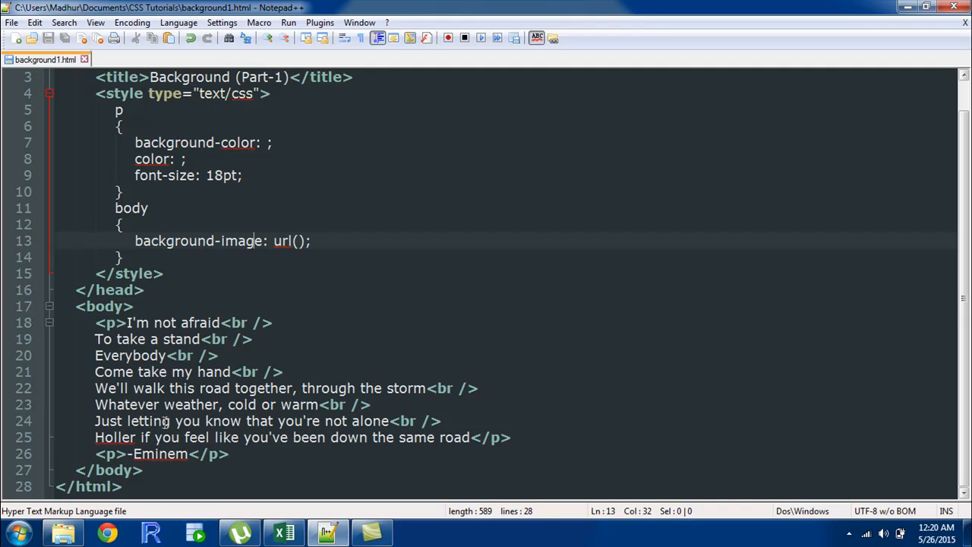
{"action": "mouse_move", "coordinate": [164, 454]}
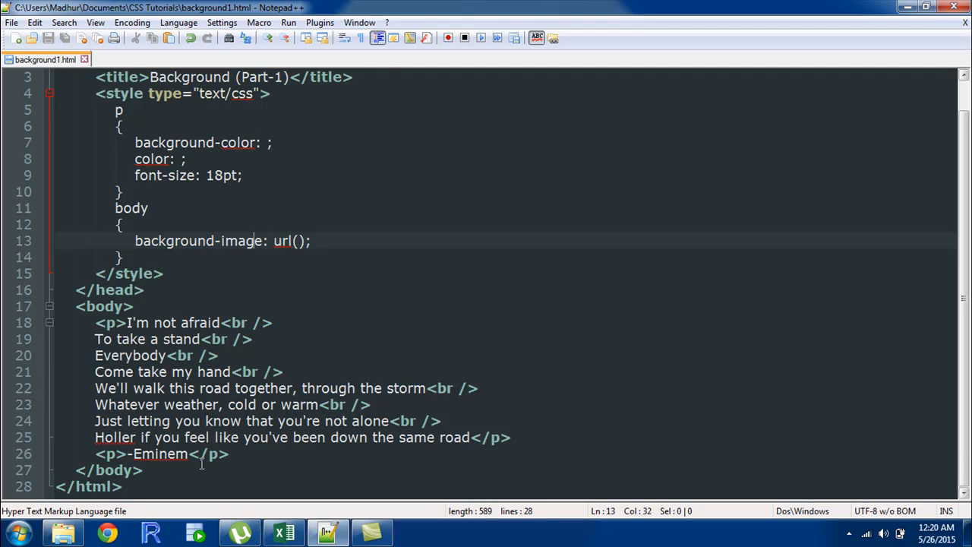
{"action": "scroll", "scroll_direction": "up", "scroll_amount": 3}
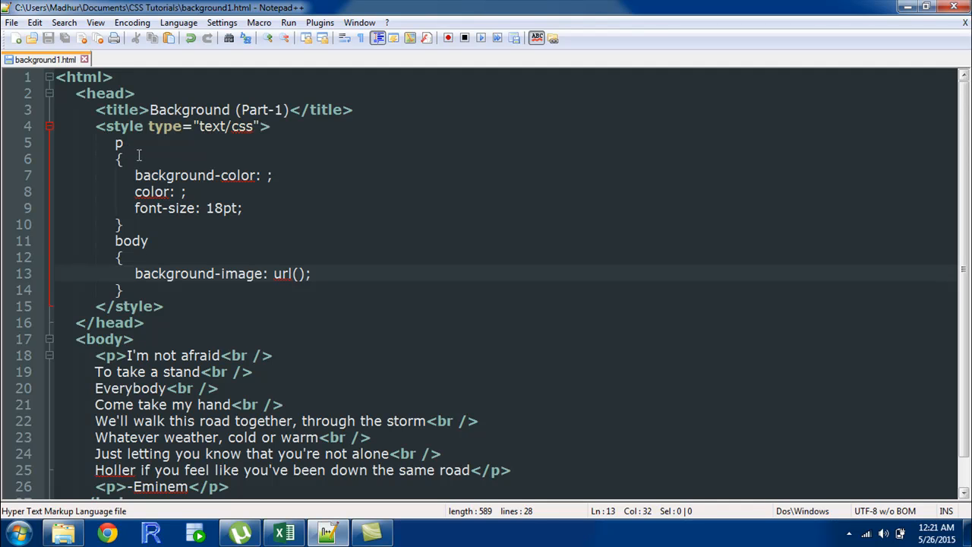
{"action": "mouse_move", "coordinate": [160, 287]}
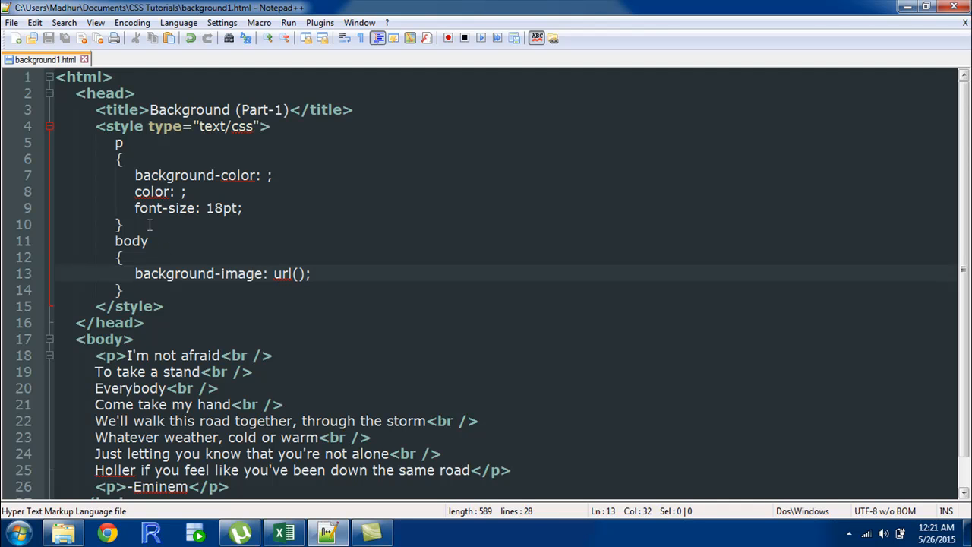
{"action": "mouse_move", "coordinate": [149, 251]}
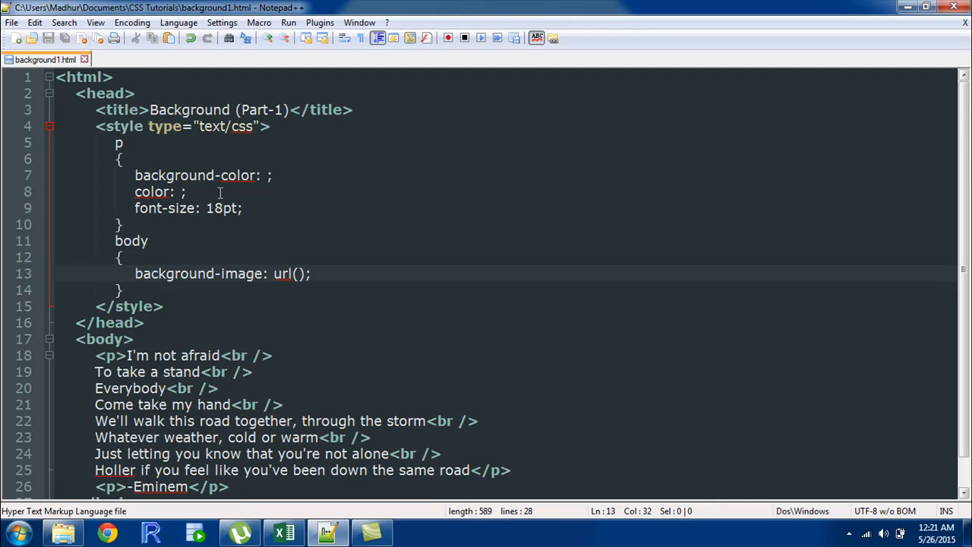
{"action": "mouse_move", "coordinate": [271, 188]}
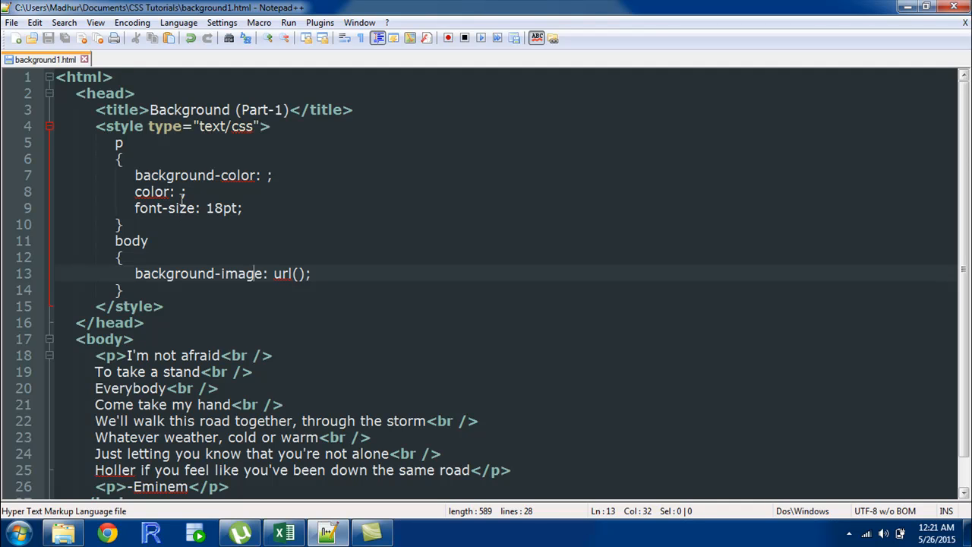
{"action": "mouse_move", "coordinate": [252, 181]}
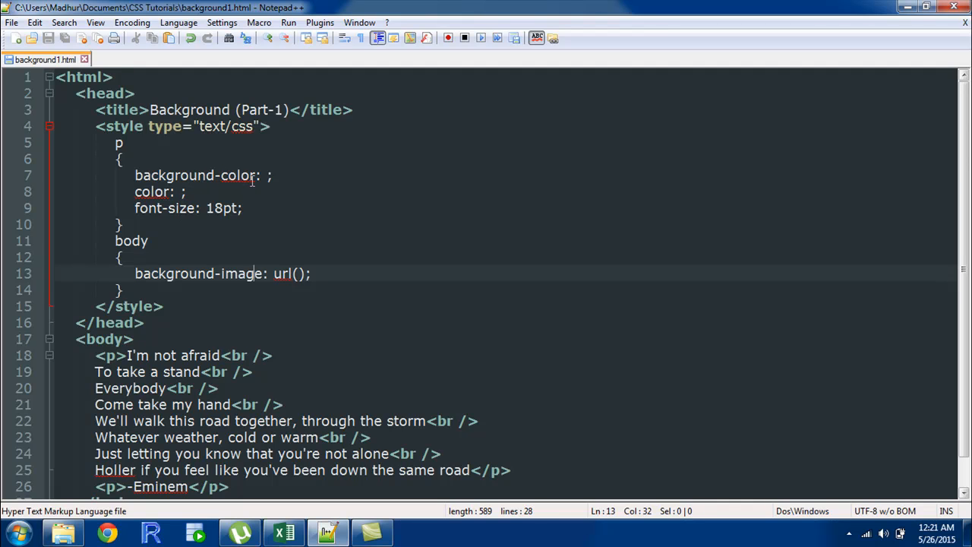
{"action": "mouse_move", "coordinate": [113, 417]}
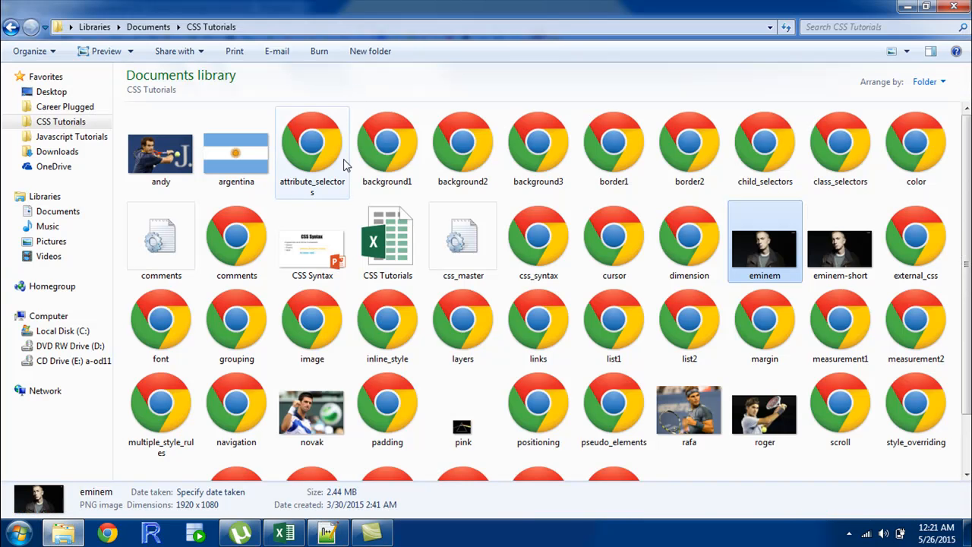
{"action": "double_click", "coordinate": [386, 145]}
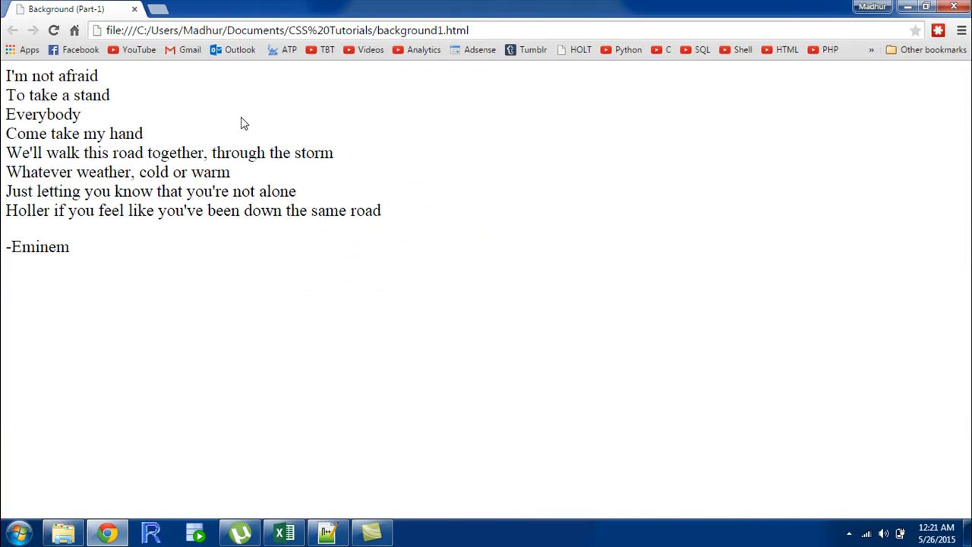
{"action": "mouse_move", "coordinate": [98, 137]}
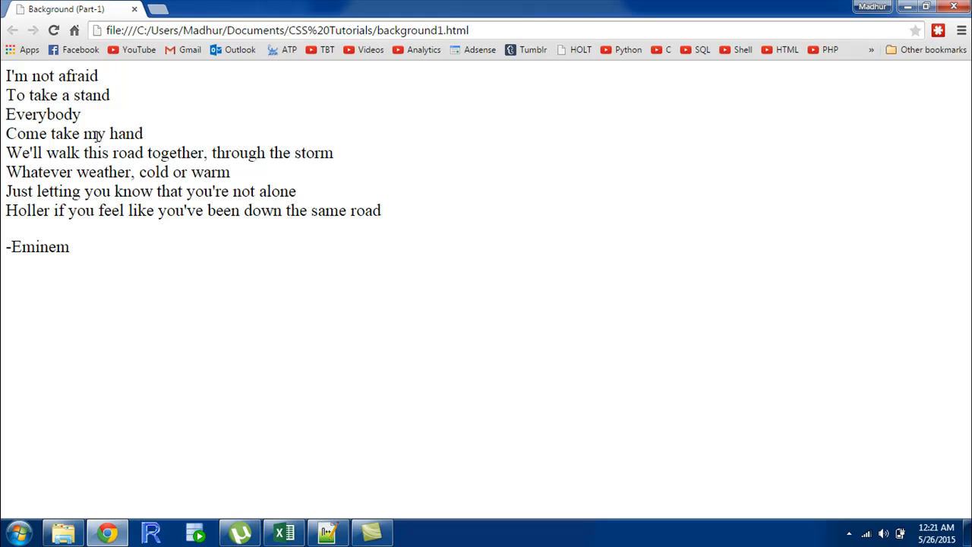
{"action": "mouse_move", "coordinate": [128, 114]}
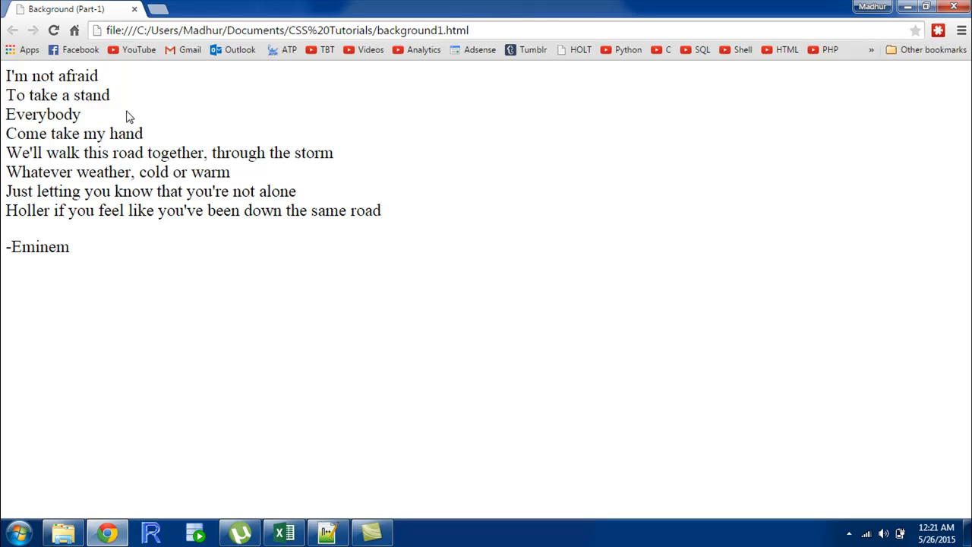
{"action": "mouse_move", "coordinate": [108, 128]}
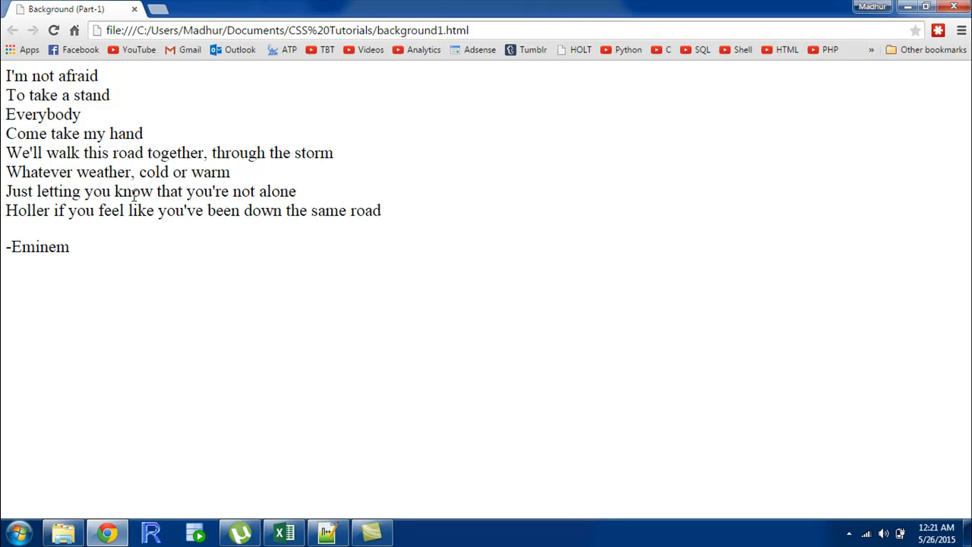
{"action": "mouse_move", "coordinate": [413, 486]}
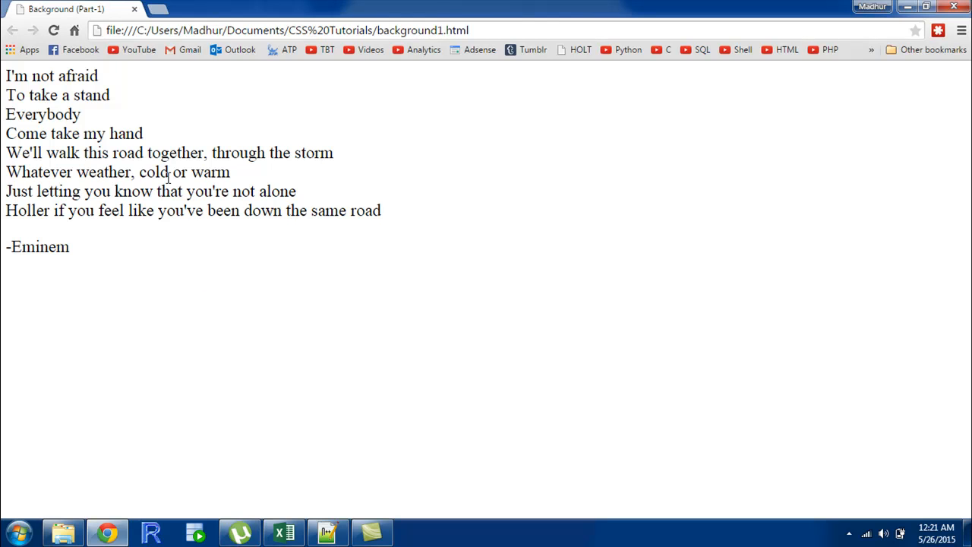
Set the p rule's background-color to gray, save, and return to Chrome to check the page.
{"action": "left_click", "coordinate": [328, 532]}
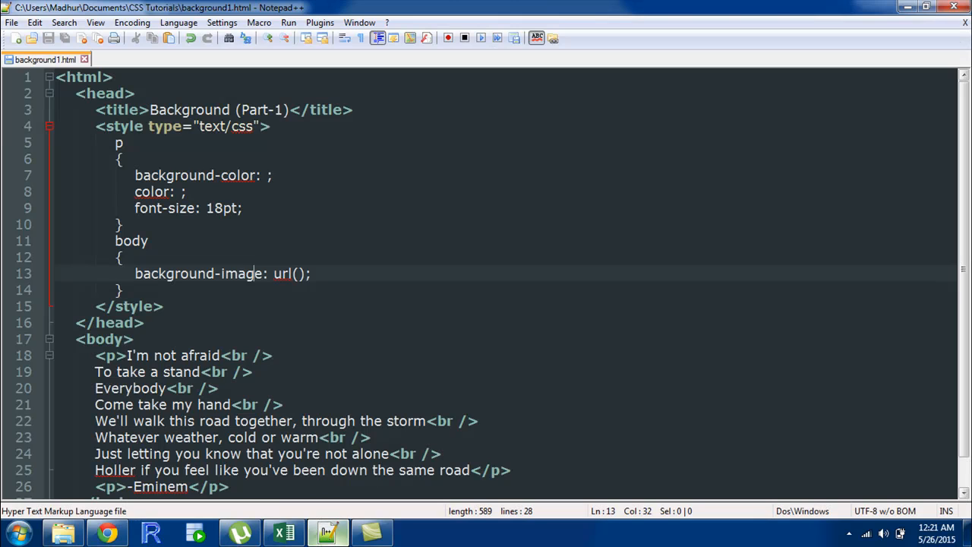
{"action": "left_click", "coordinate": [267, 176]}
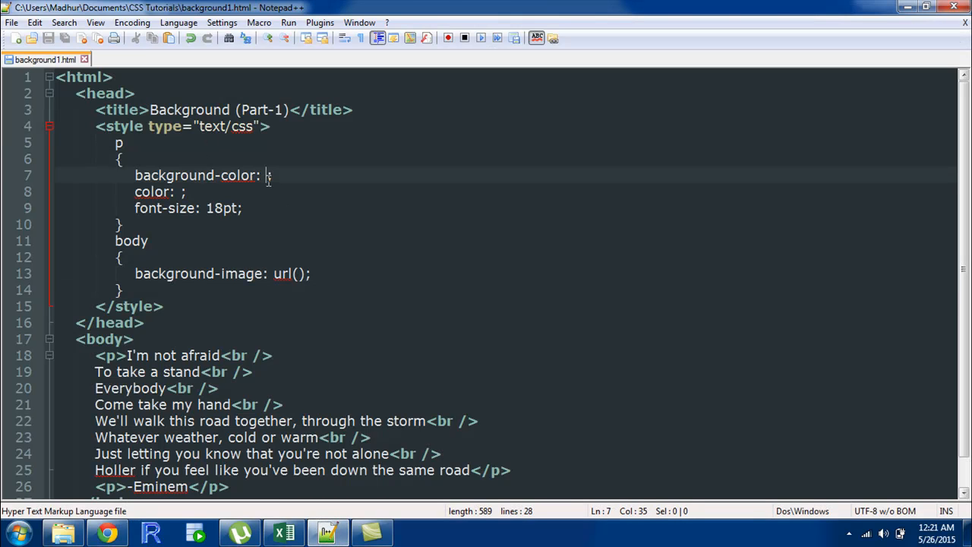
{"action": "type", "text": "g"}
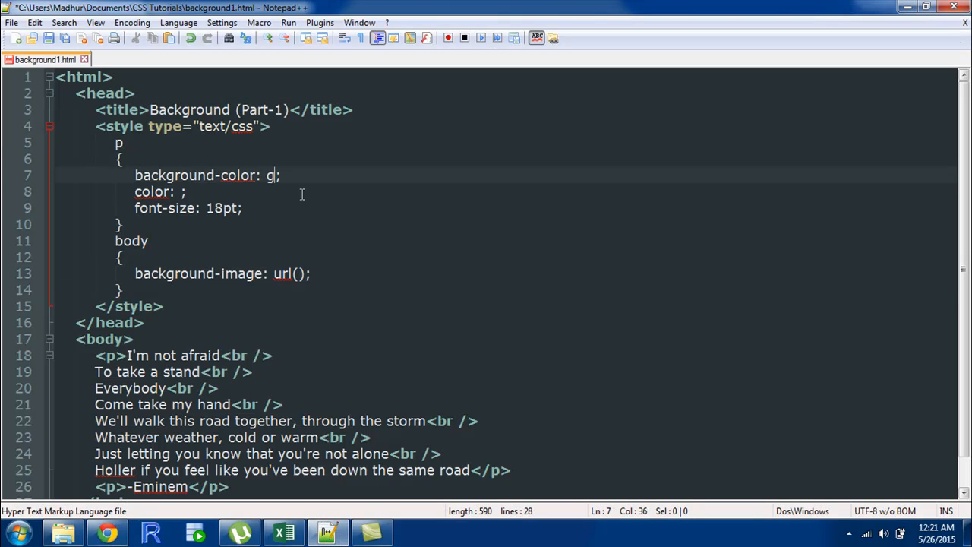
{"action": "type", "text": "ray"}
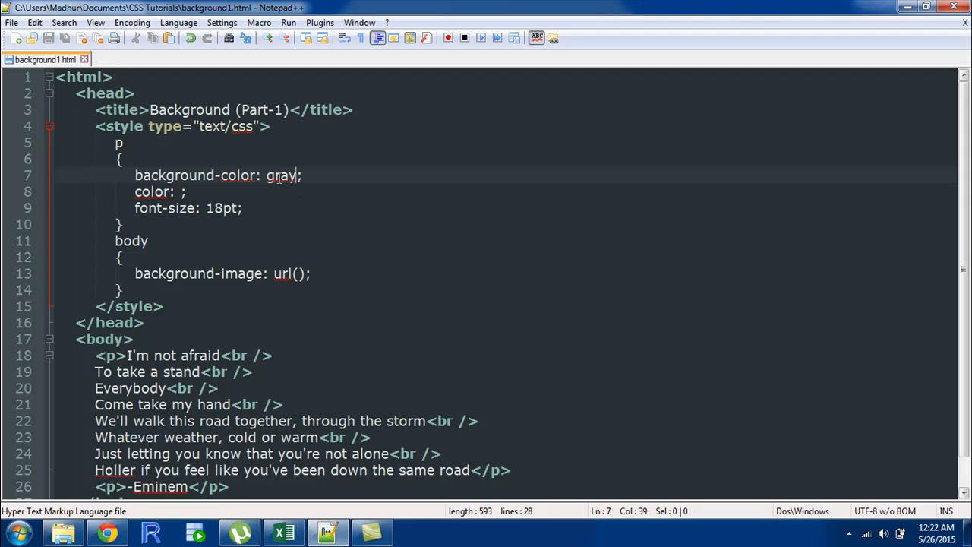
{"action": "left_click", "coordinate": [107, 532]}
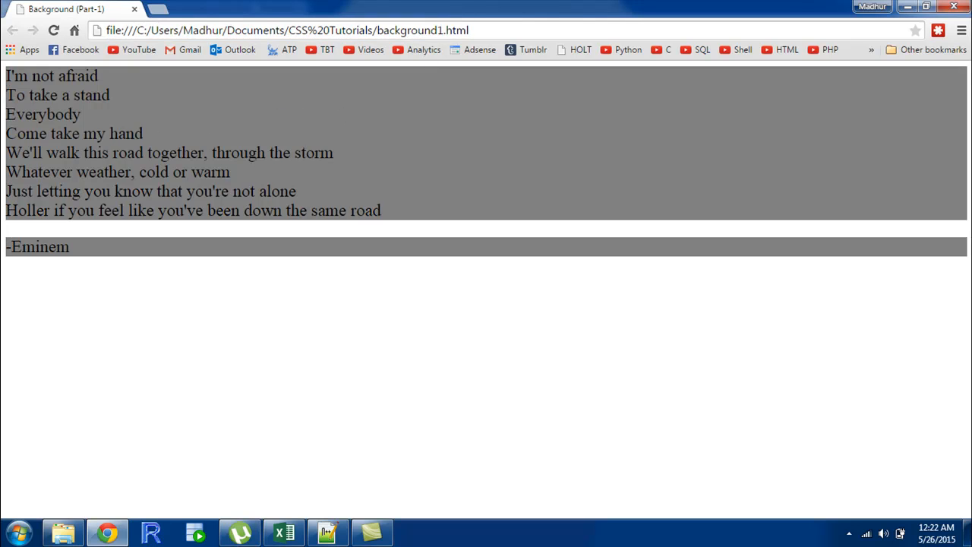
{"action": "mouse_move", "coordinate": [100, 243]}
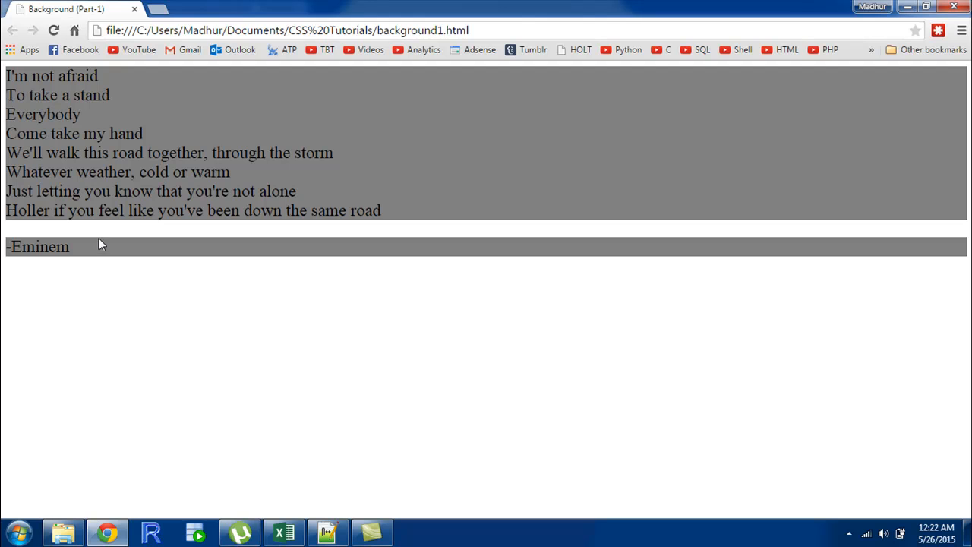
{"action": "mouse_move", "coordinate": [200, 106]}
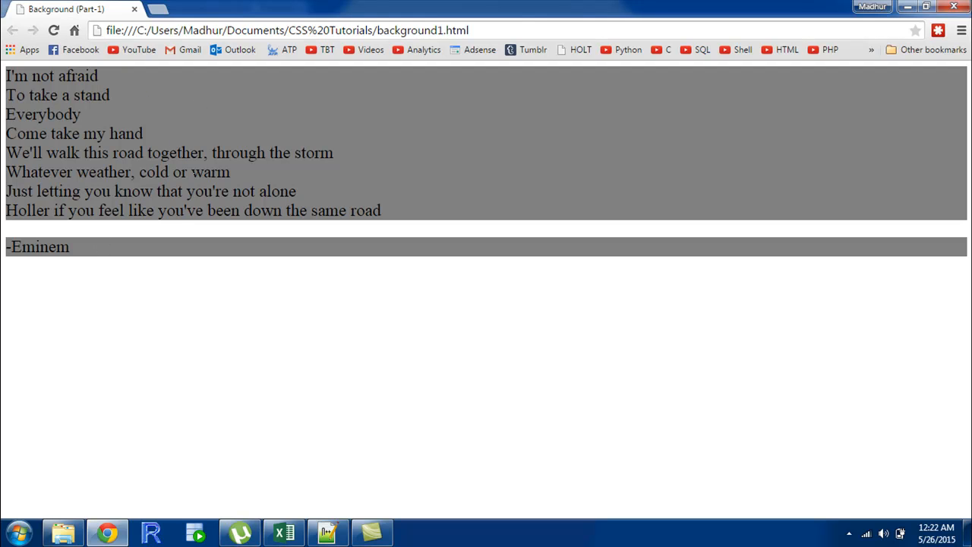
{"action": "mouse_move", "coordinate": [127, 119]}
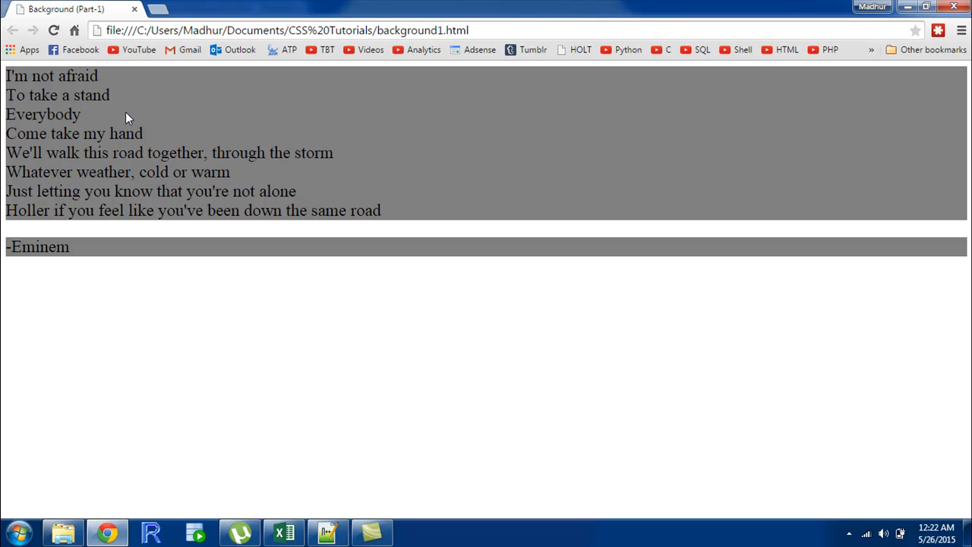
{"action": "mouse_move", "coordinate": [185, 295]}
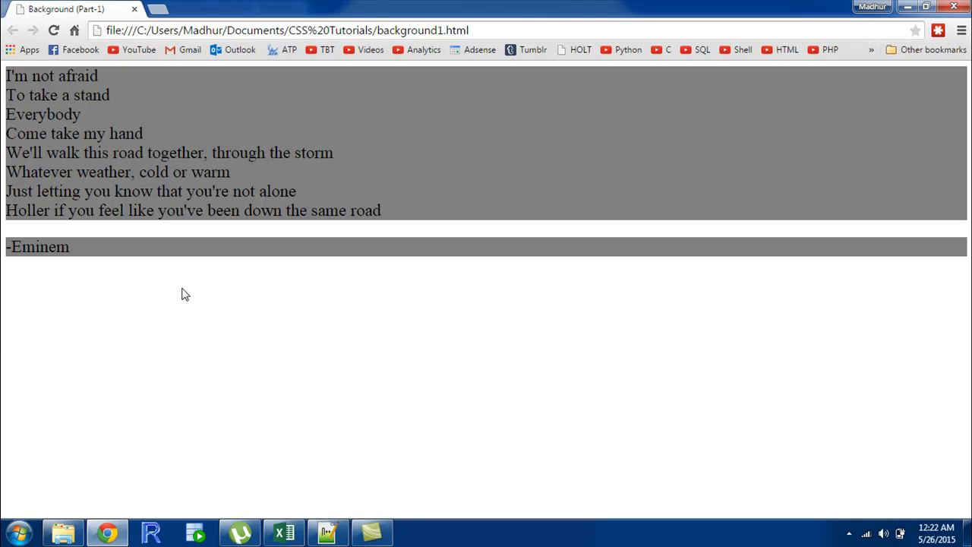
Set the p rule's color to white, save, and return to Chrome to check the white lyrics.
{"action": "left_click", "coordinate": [328, 532]}
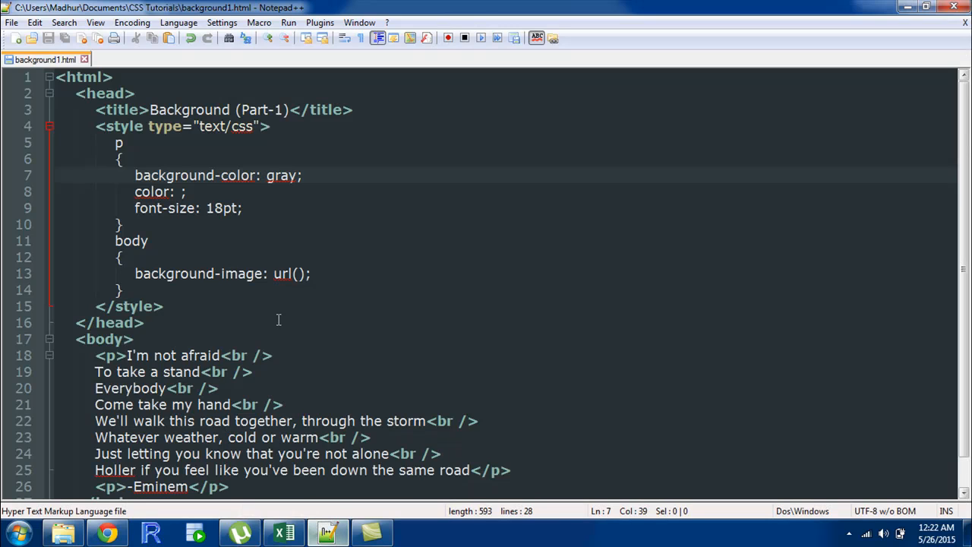
{"action": "mouse_move", "coordinate": [187, 264]}
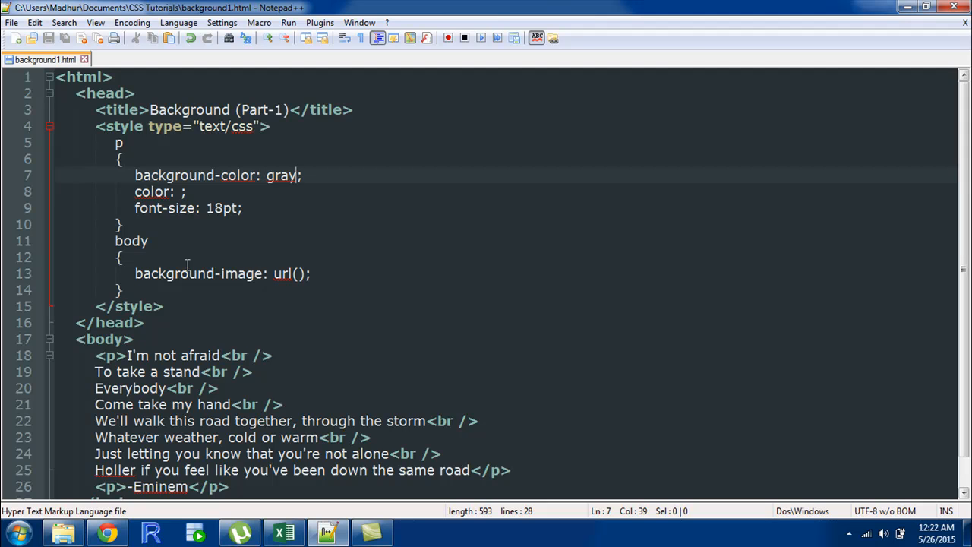
{"action": "mouse_move", "coordinate": [278, 187]}
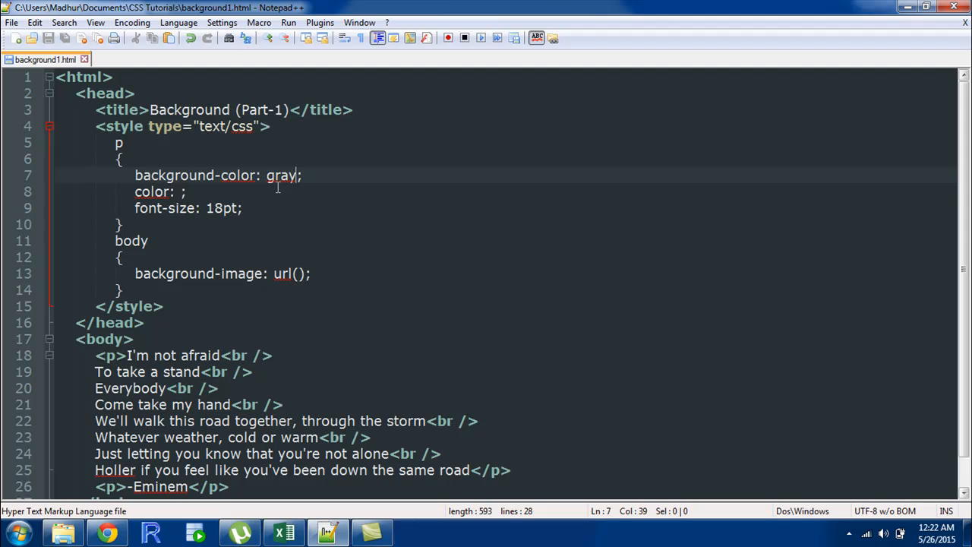
{"action": "left_click", "coordinate": [182, 192]}
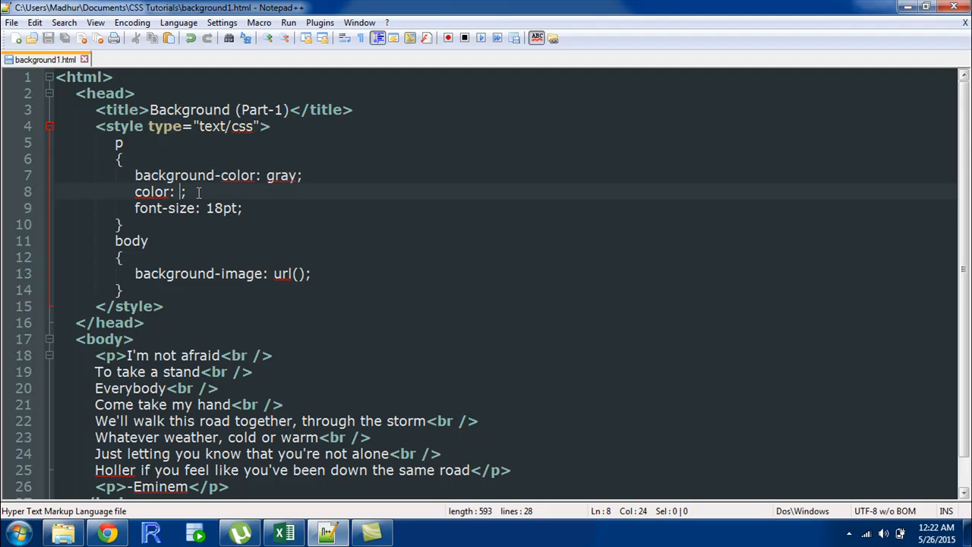
{"action": "type", "text": "white"}
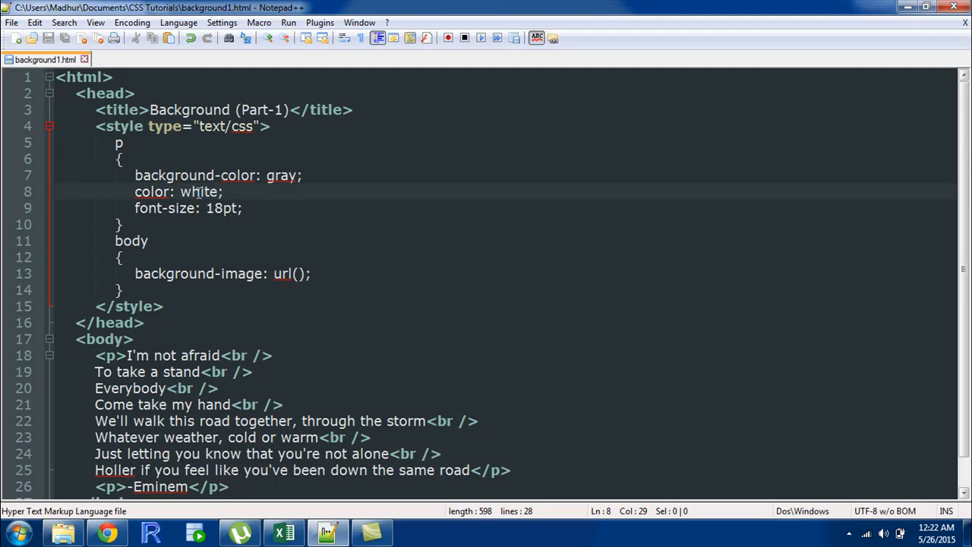
{"action": "left_click", "coordinate": [106, 531]}
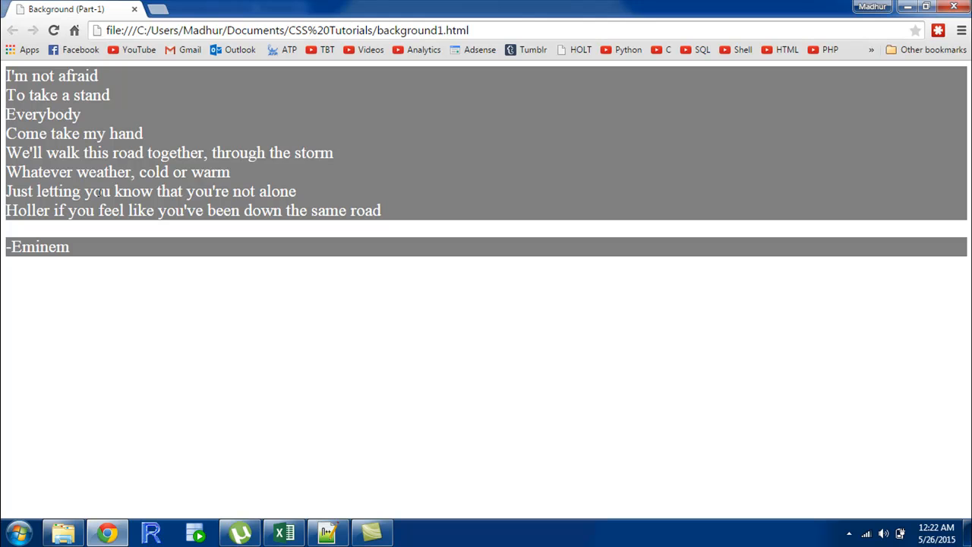
{"action": "mouse_move", "coordinate": [131, 449]}
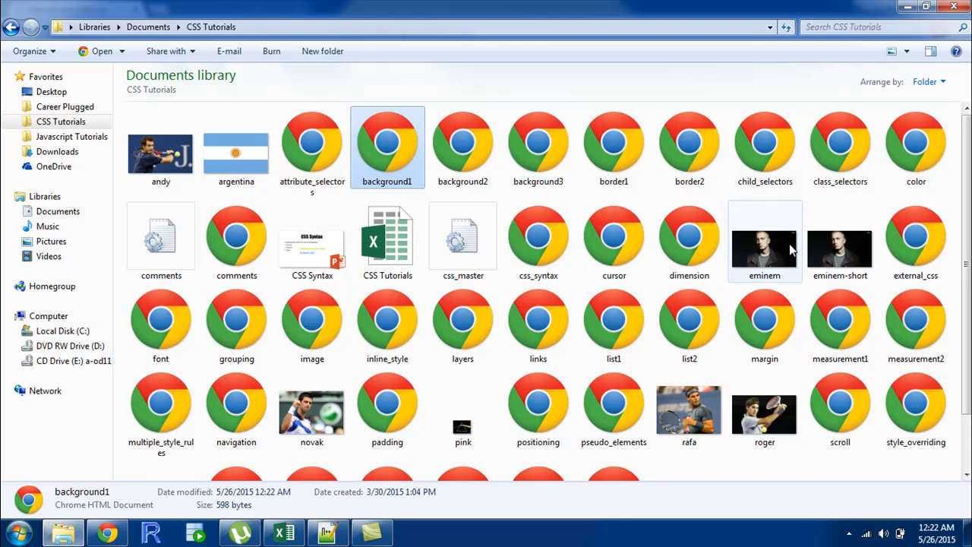
Check that the eminem file in CSS Tutorials is a PNG image and open it to view.
{"action": "left_click", "coordinate": [765, 243]}
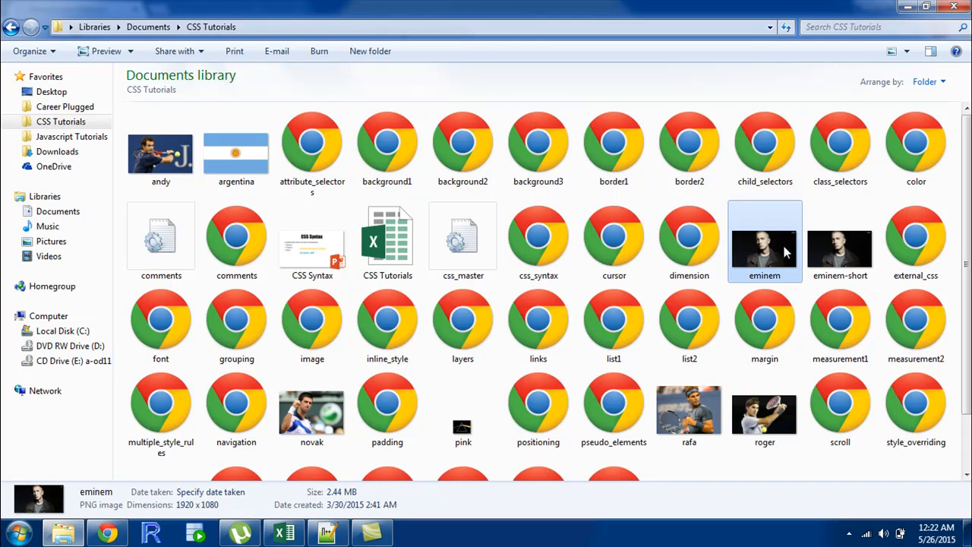
{"action": "mouse_move", "coordinate": [772, 251]}
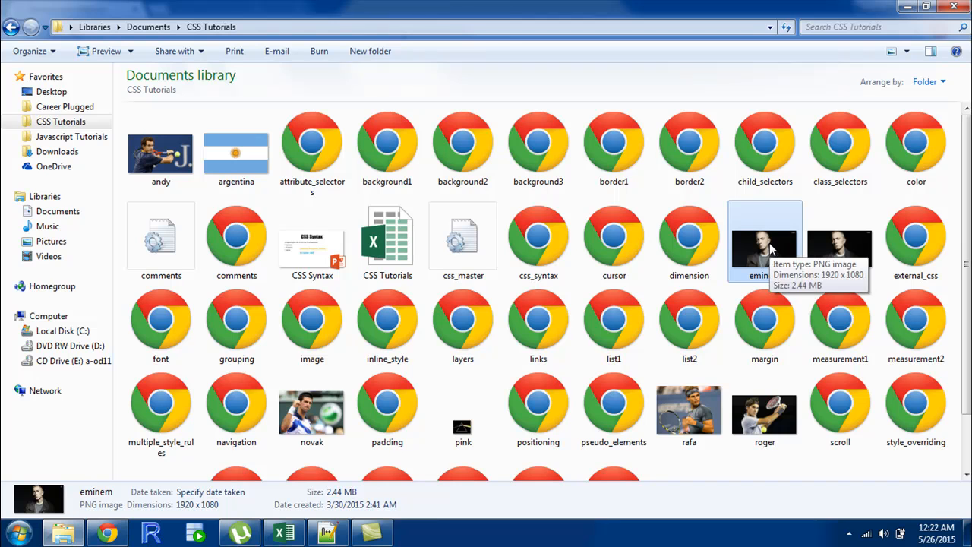
{"action": "double_click", "coordinate": [764, 240]}
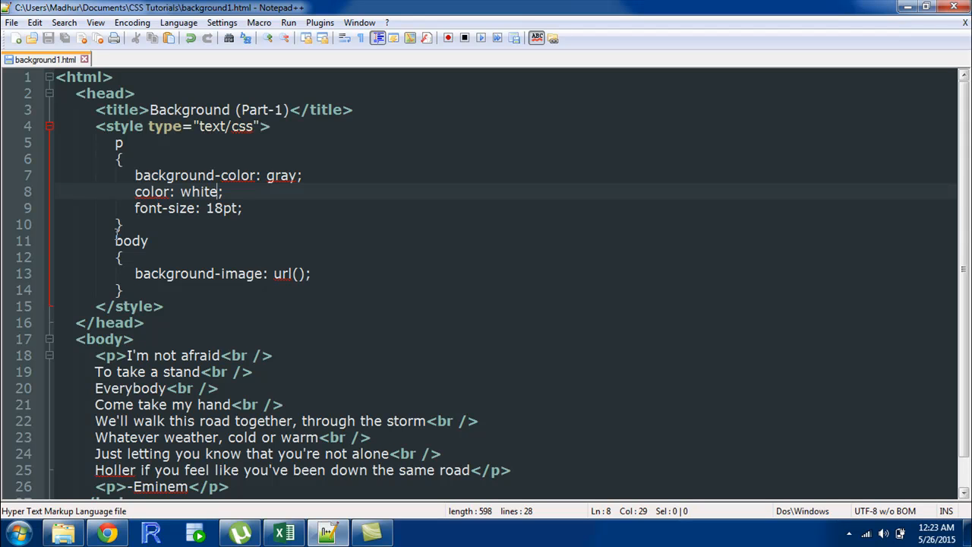
{"action": "mouse_move", "coordinate": [201, 273]}
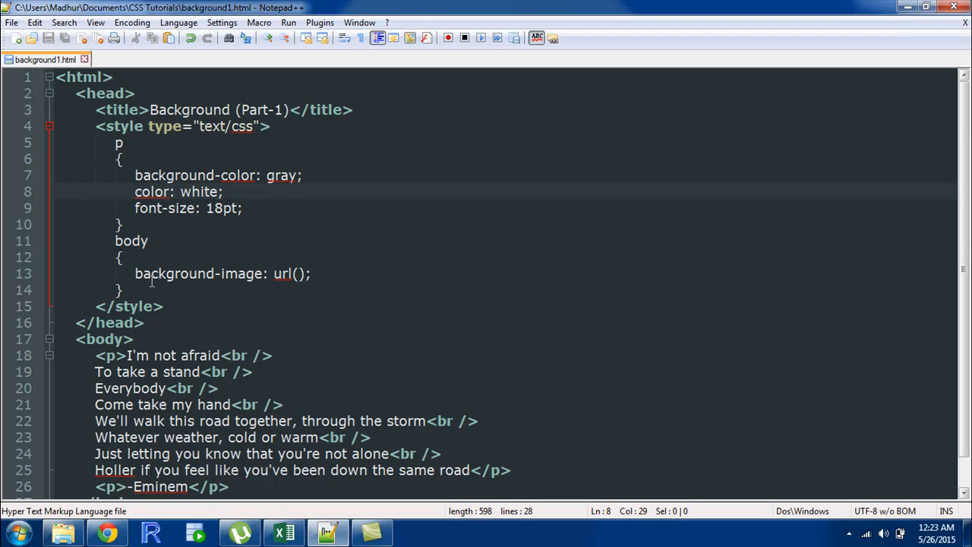
{"action": "mouse_move", "coordinate": [255, 283]}
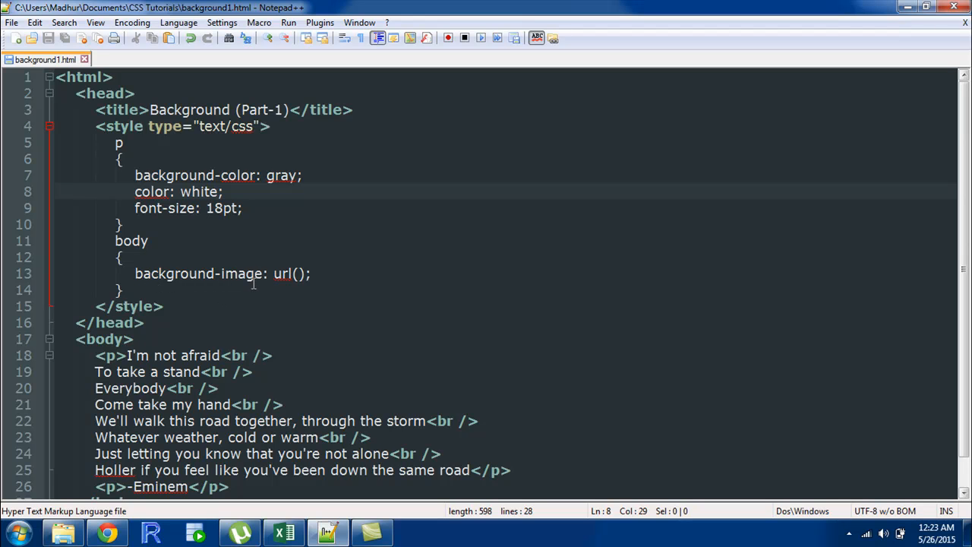
{"action": "mouse_move", "coordinate": [286, 280]}
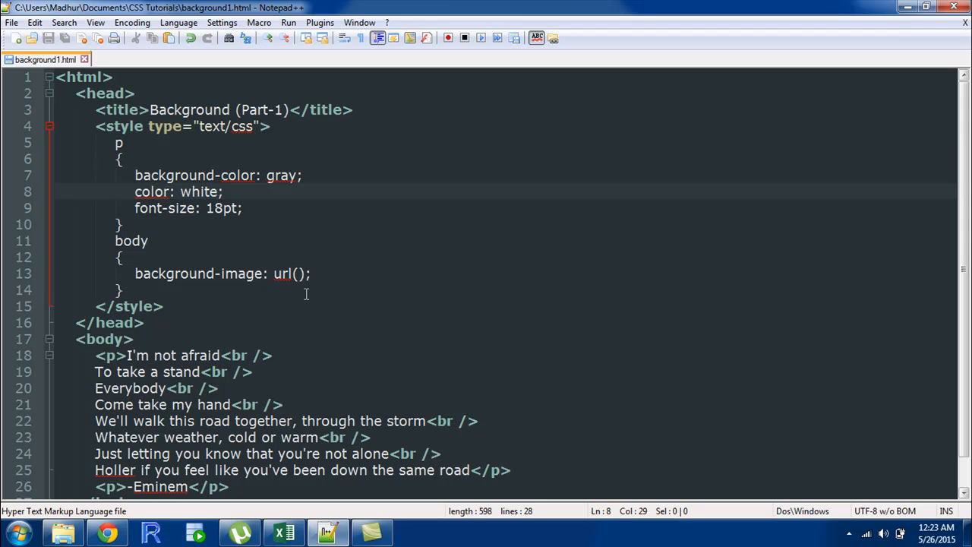
{"action": "left_click", "coordinate": [302, 274]}
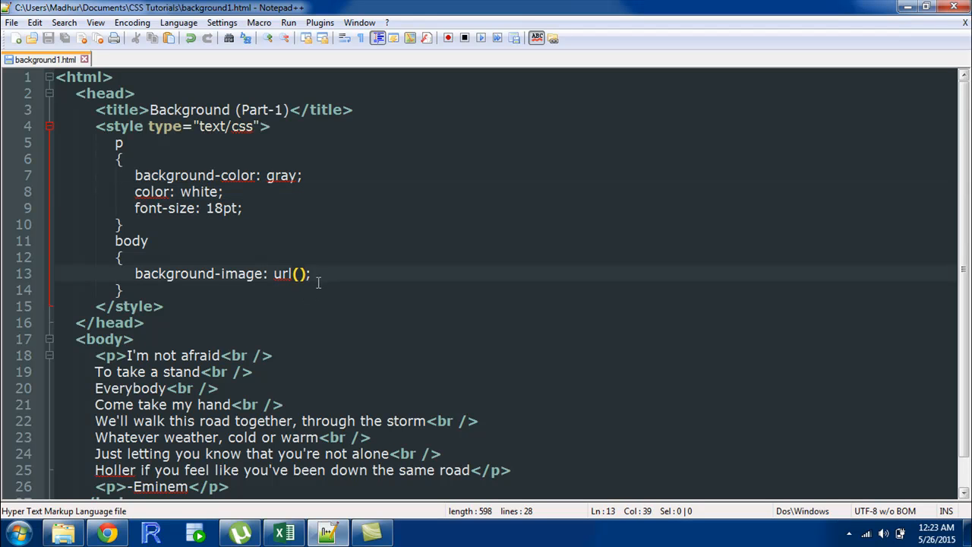
{"action": "mouse_move", "coordinate": [307, 296]}
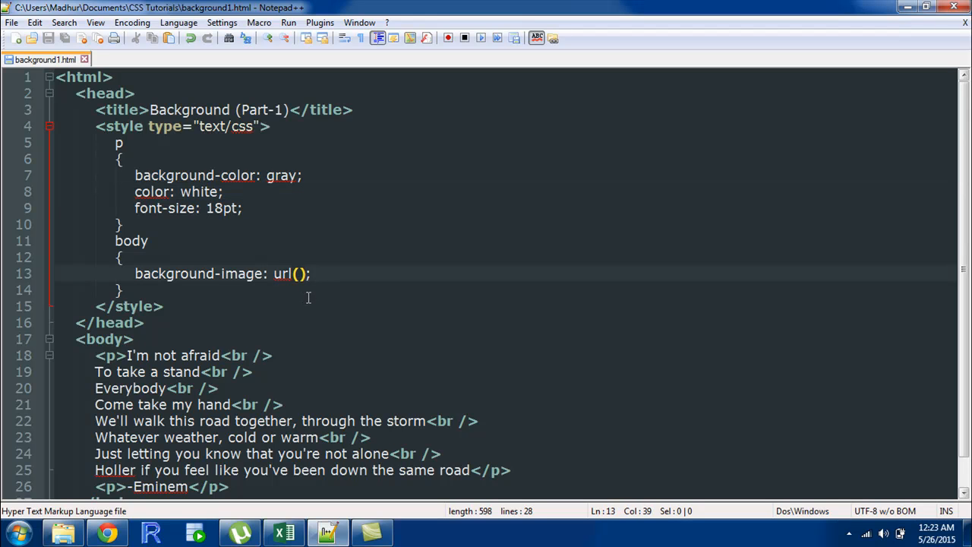
{"action": "mouse_move", "coordinate": [153, 277]}
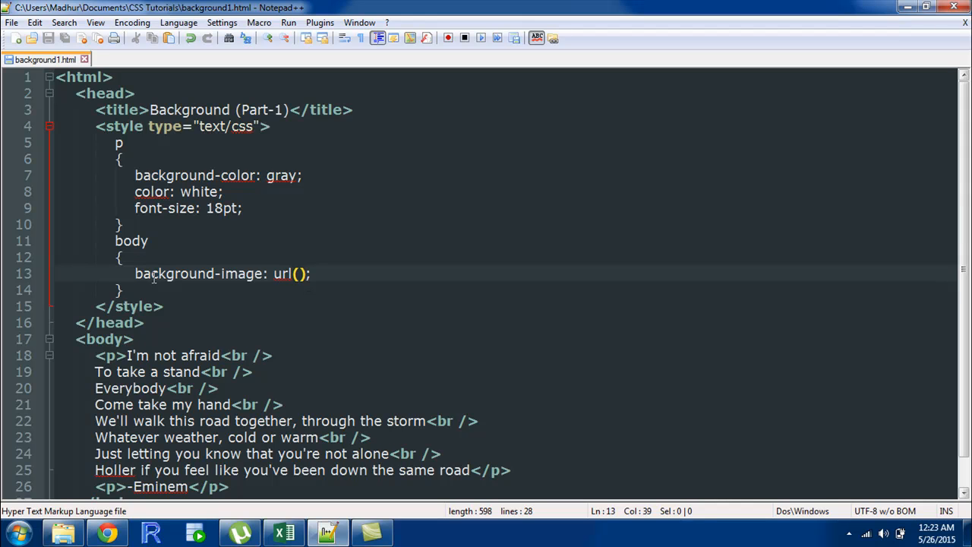
Set the body background-image url to eminem.png and check the result in Chrome.
{"action": "type", "text": "em"}
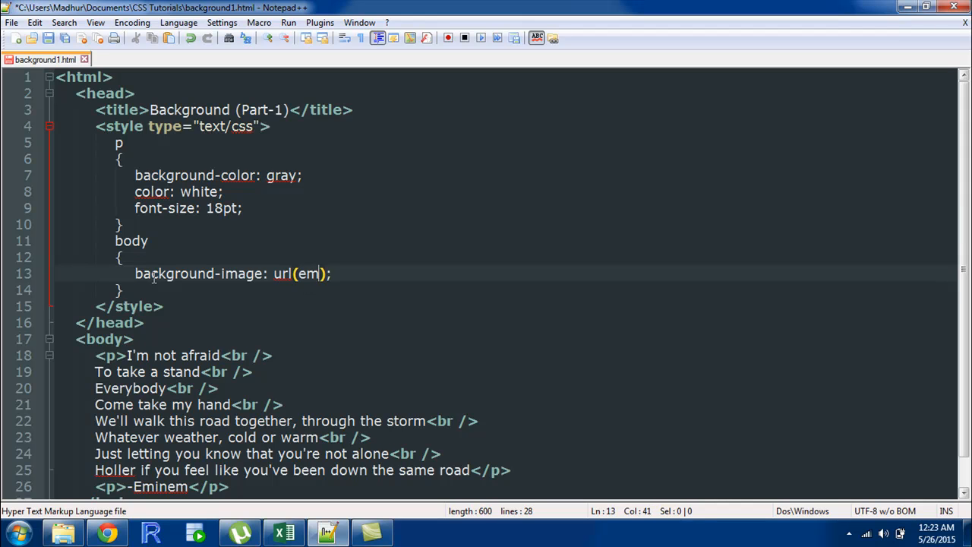
{"action": "type", "text": "inem"}
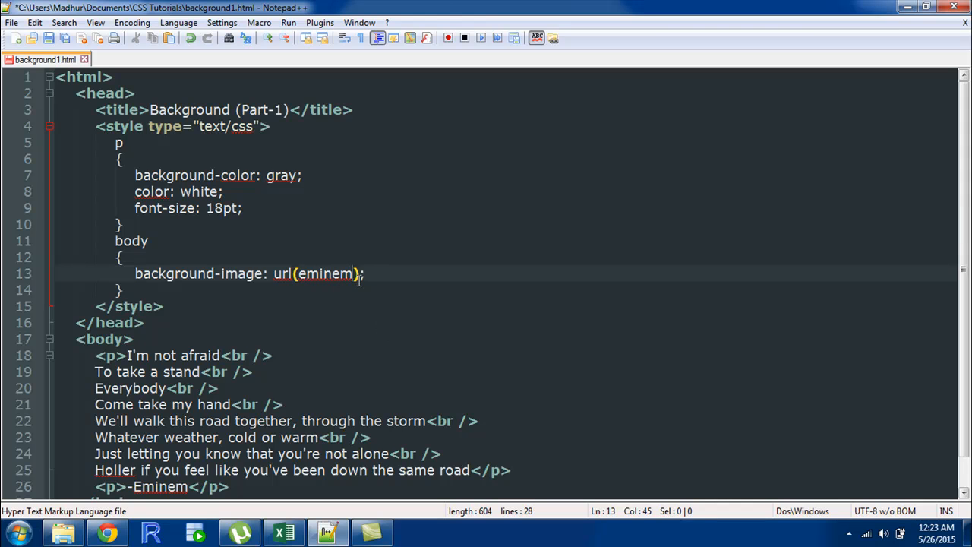
{"action": "type", "text": ".pn"}
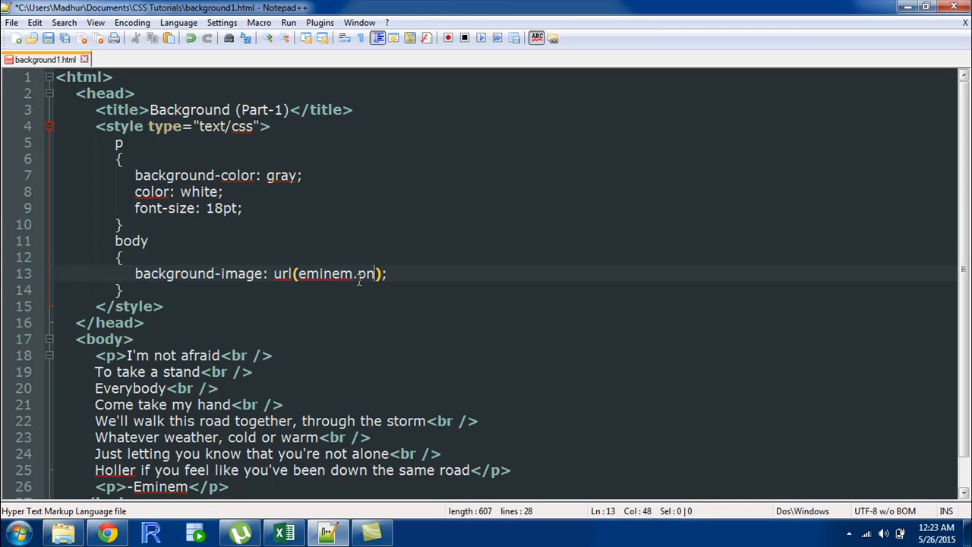
{"action": "type", "text": "g"}
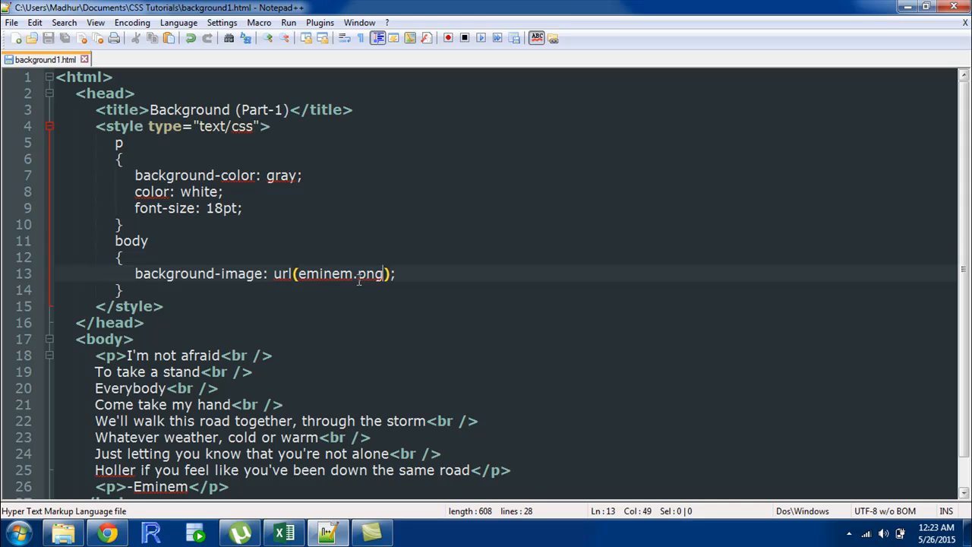
{"action": "mouse_move", "coordinate": [362, 252]}
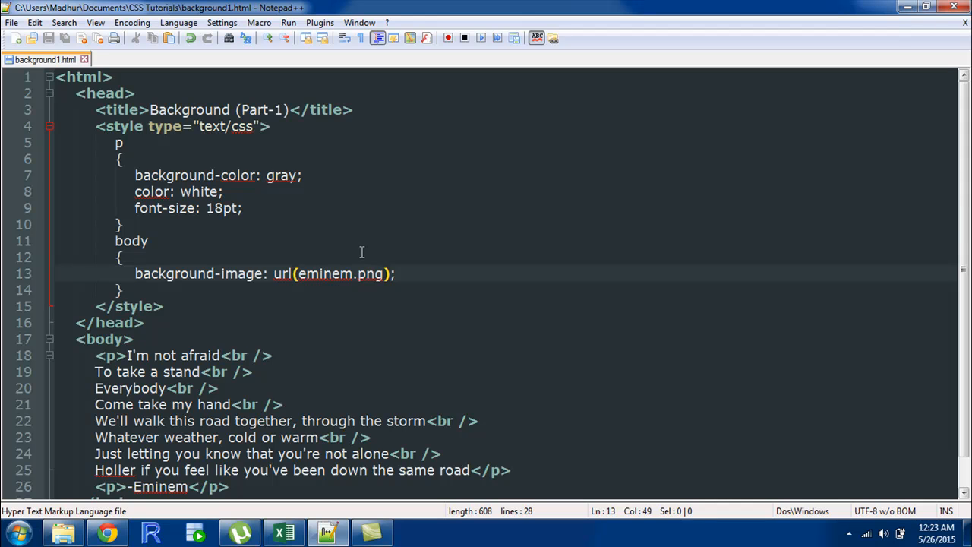
{"action": "mouse_move", "coordinate": [326, 279]}
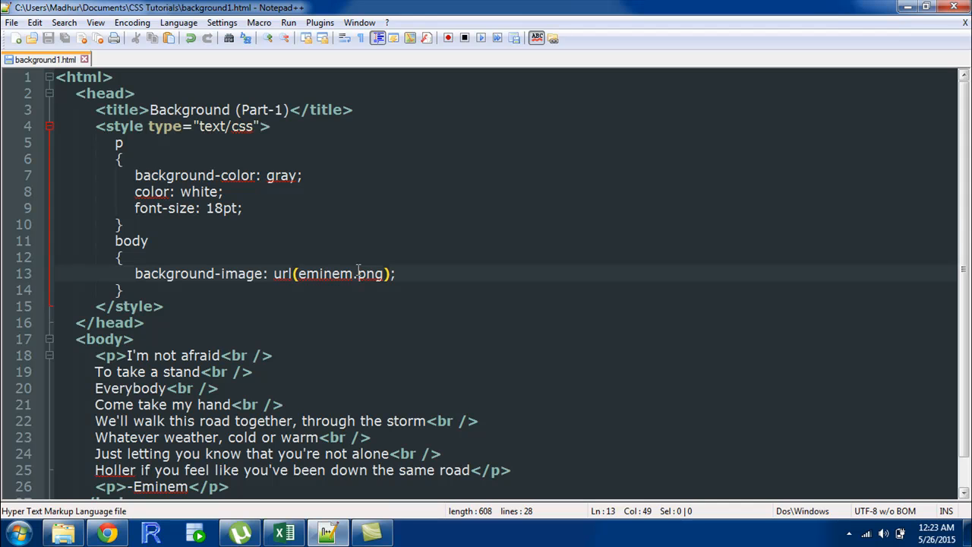
{"action": "left_click", "coordinate": [106, 532]}
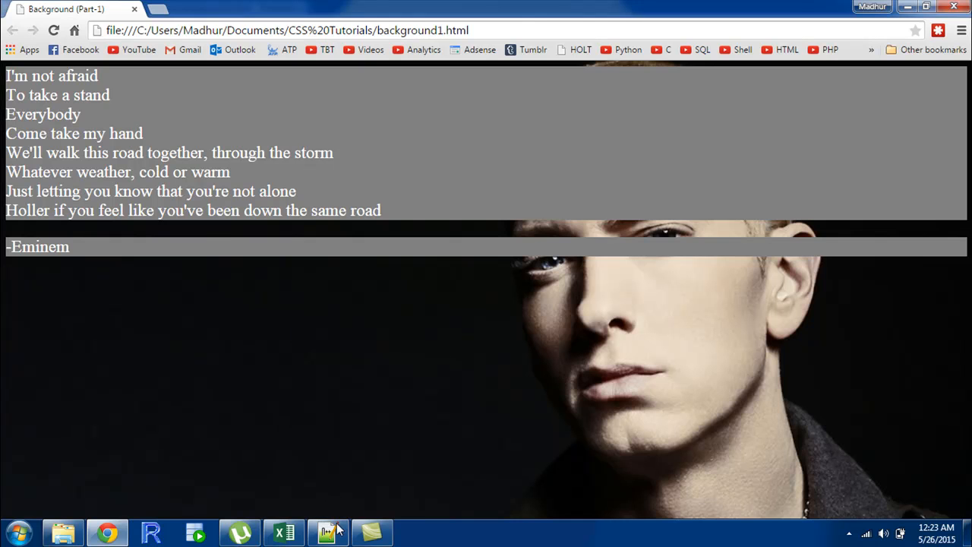
Delete gray from the paragraph background-color so the lyrics sit directly on the photo.
{"action": "left_click", "coordinate": [328, 532]}
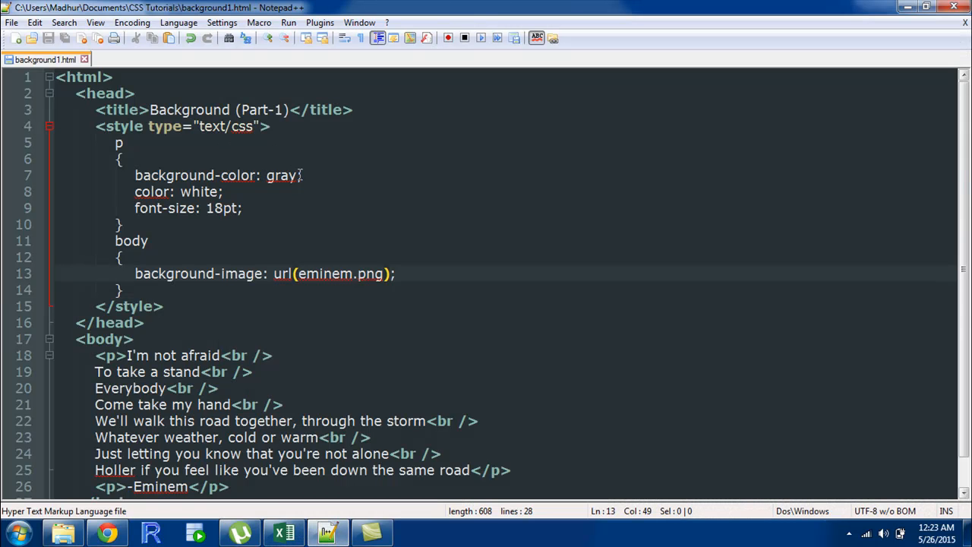
{"action": "key", "text": "Backspace"}
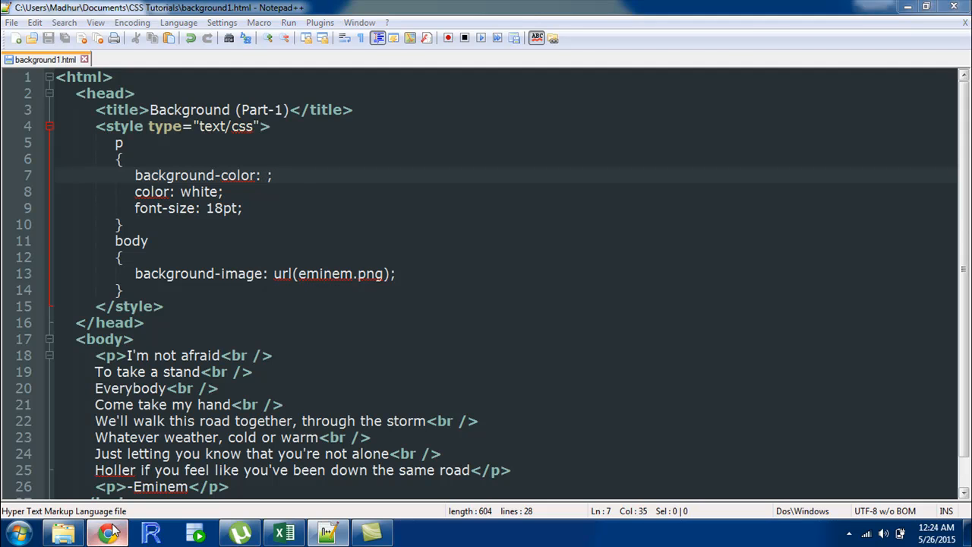
{"action": "left_click", "coordinate": [108, 532]}
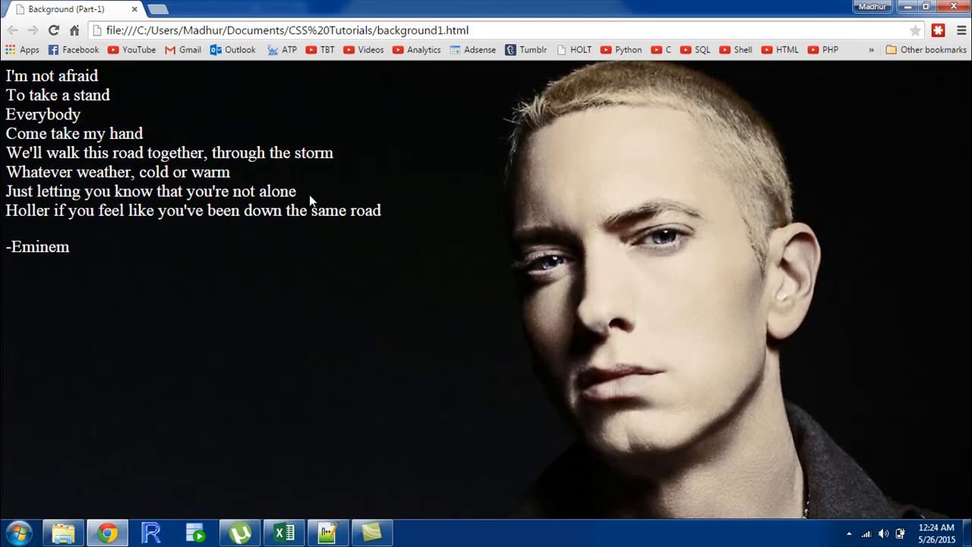
{"action": "mouse_move", "coordinate": [388, 126]}
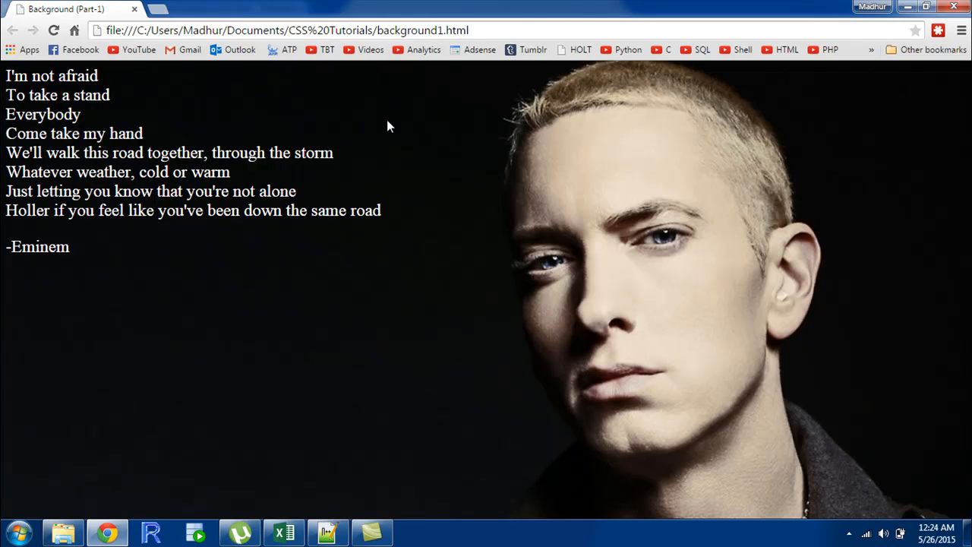
{"action": "mouse_move", "coordinate": [97, 126]}
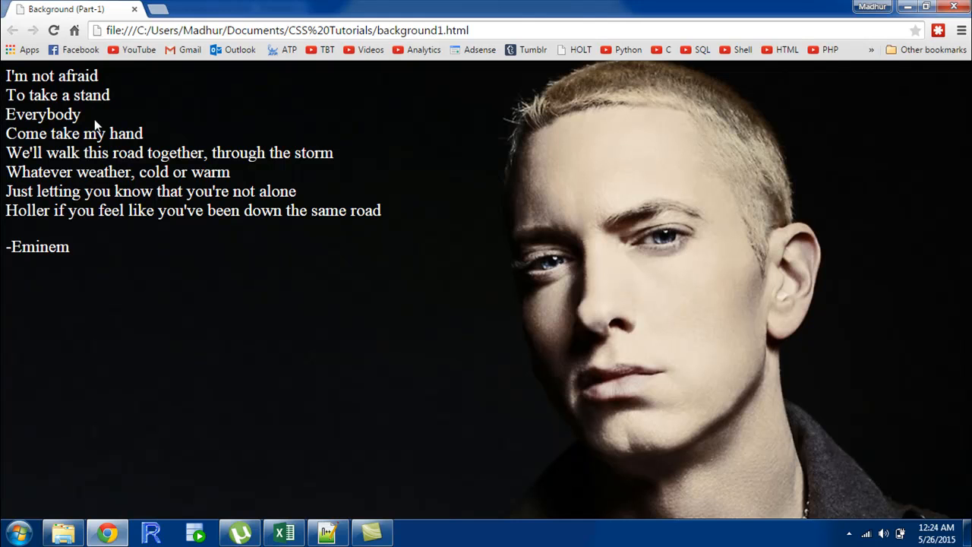
{"action": "mouse_move", "coordinate": [282, 233]}
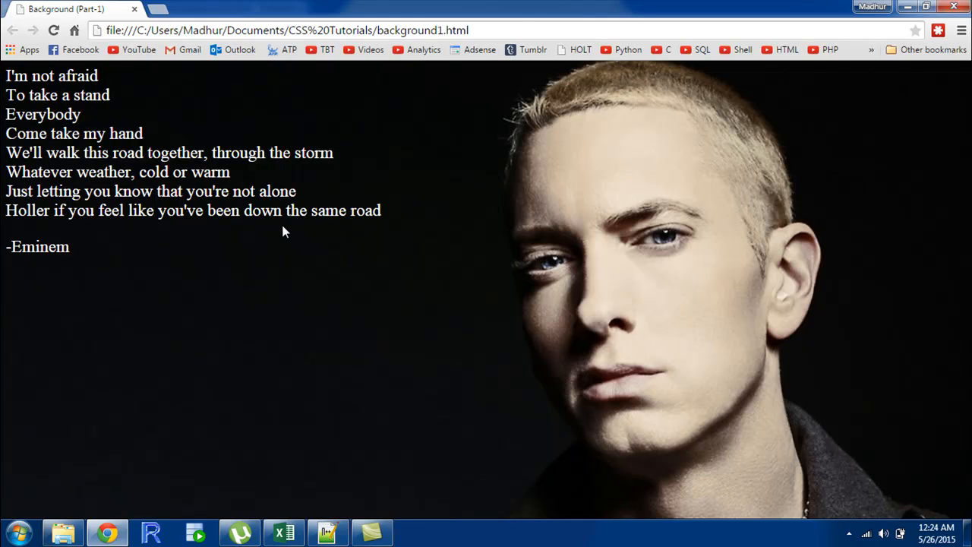
Return to the Notepad++ source after viewing the white lyrics on the Eminem photo.
{"action": "left_click", "coordinate": [328, 532]}
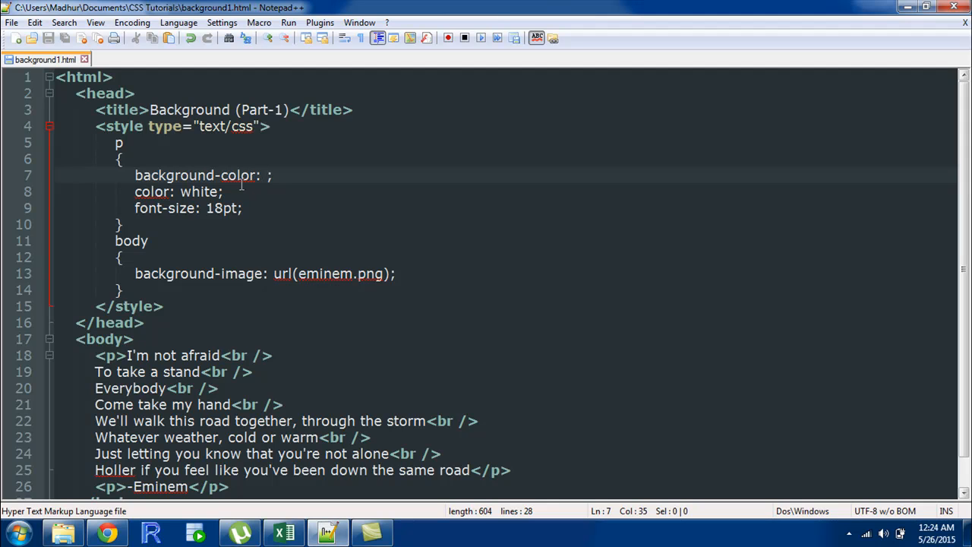
{"action": "mouse_move", "coordinate": [120, 150]}
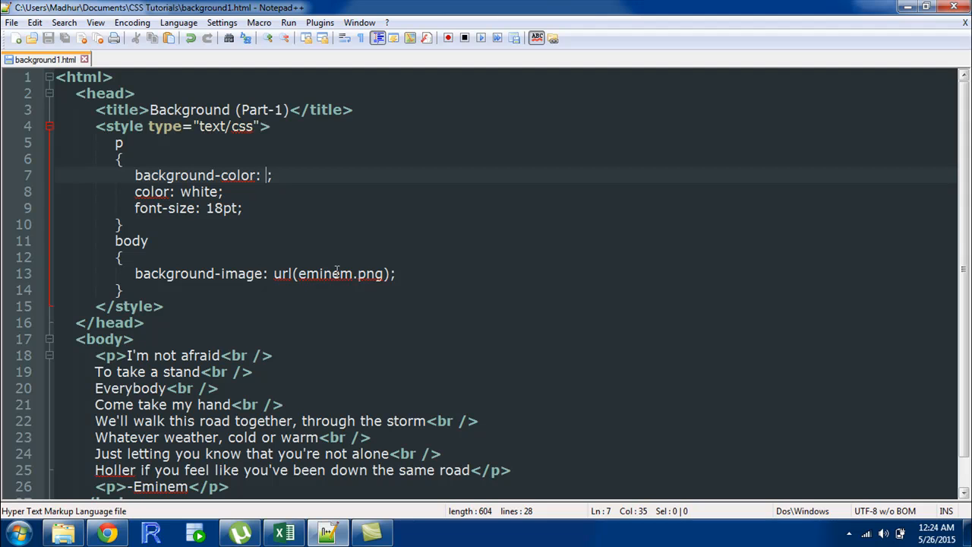
{"action": "mouse_move", "coordinate": [195, 275]}
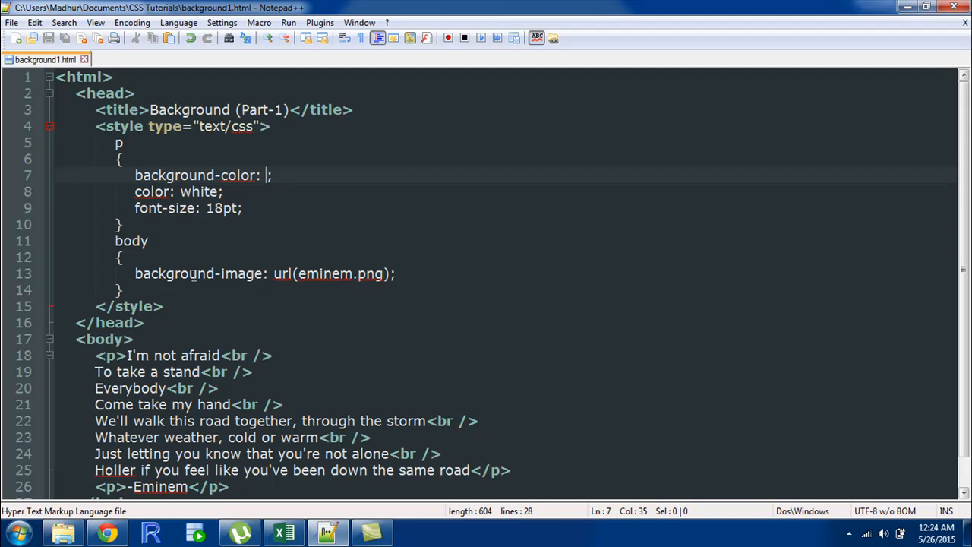